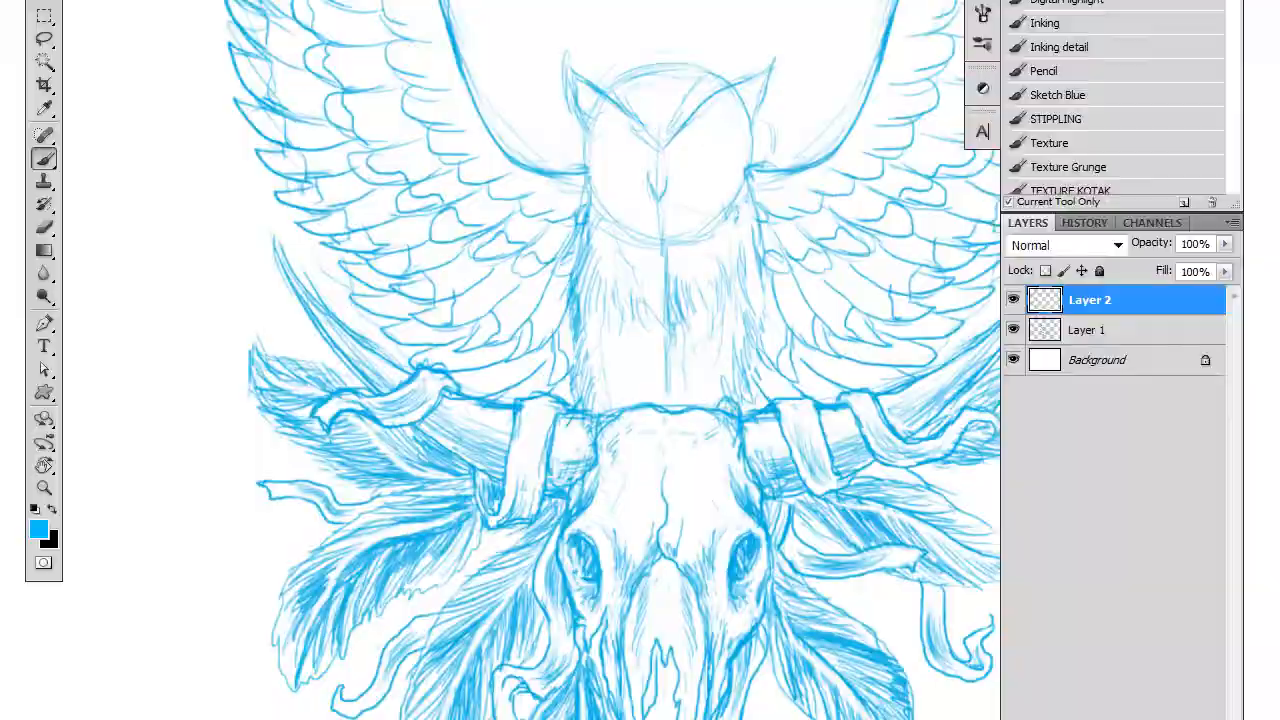
- Fade the owl-and-skull sketch layer to 50% opacity so the blue claw details stand out
left_click(1086, 328)
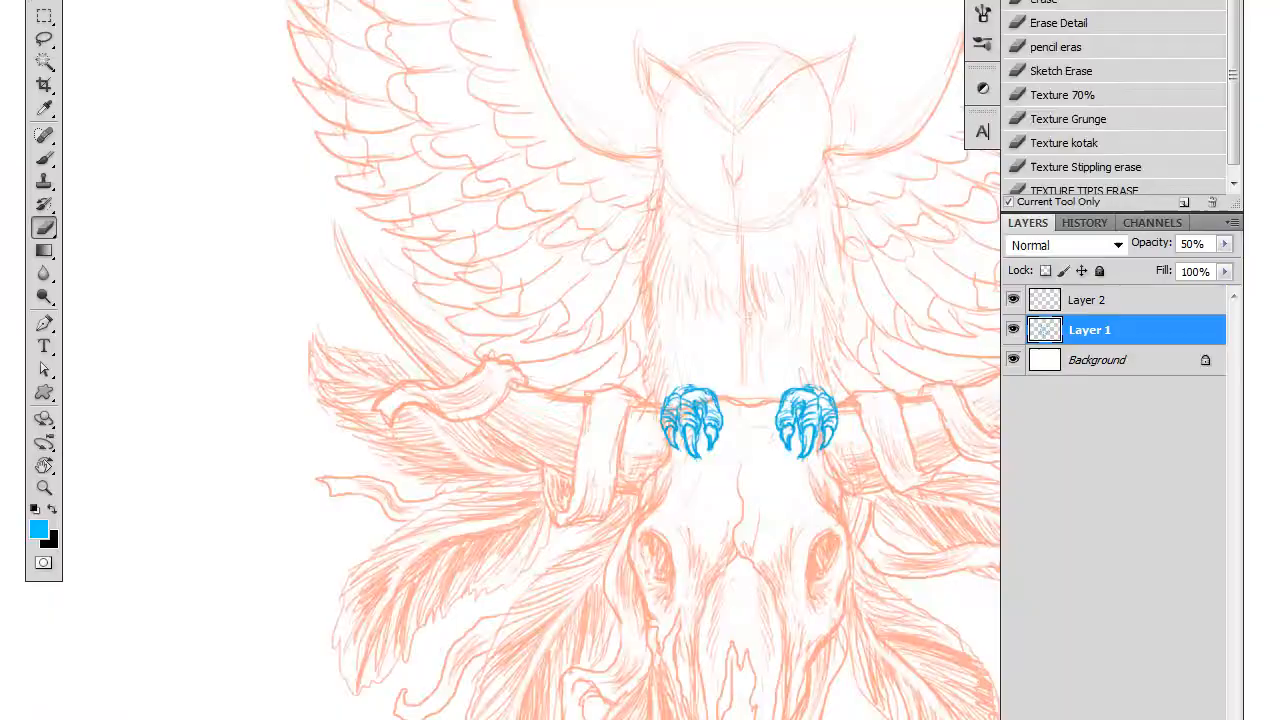